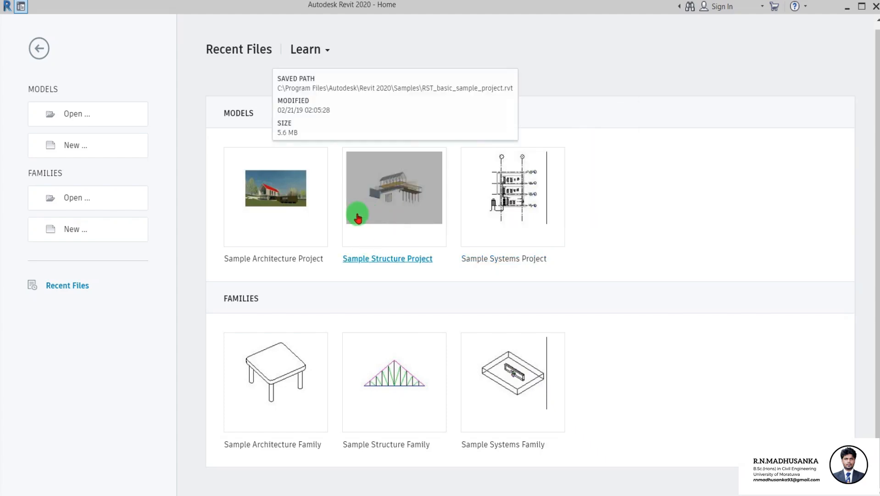
pyautogui.moveTo(446, 103)
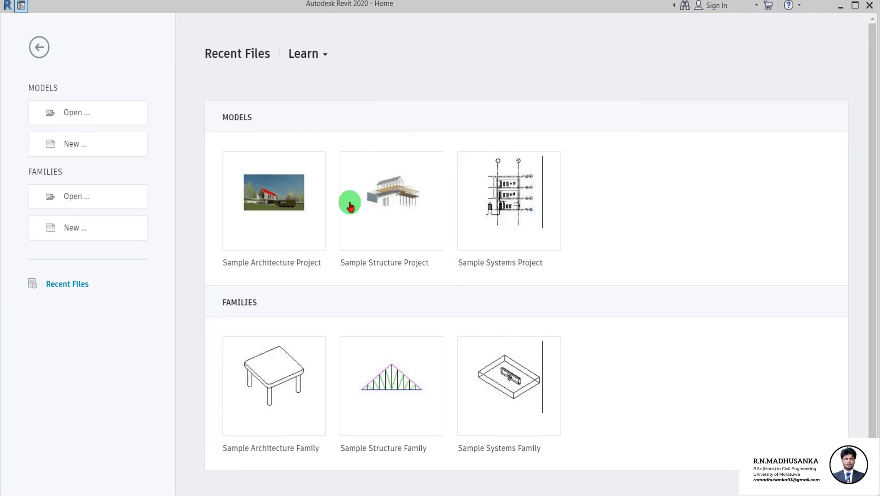
pyautogui.moveTo(300, 155)
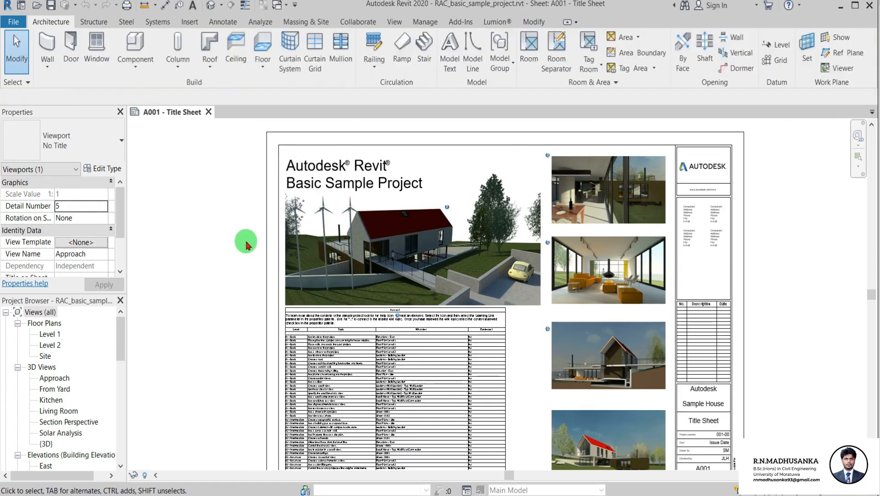
# Step: Select the house viewport on the title sheet and open its {3D} view in a new tab
pyautogui.click(412, 230)
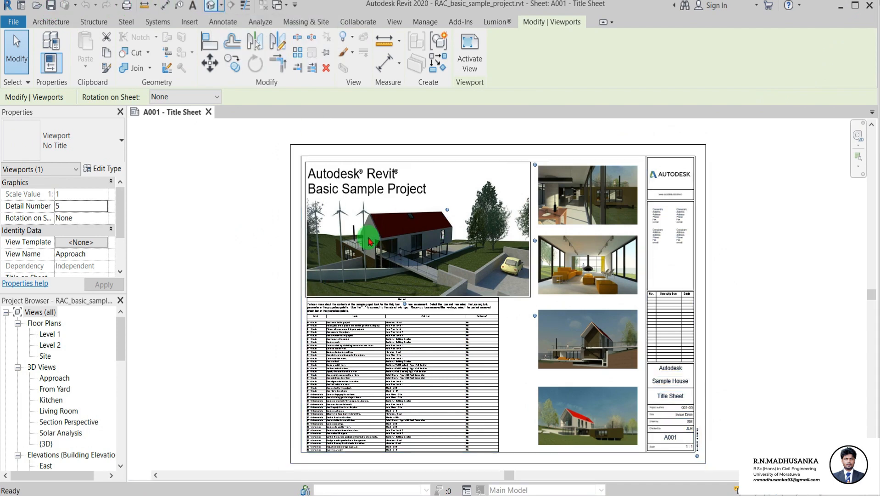
pyautogui.doubleClick(368, 236)
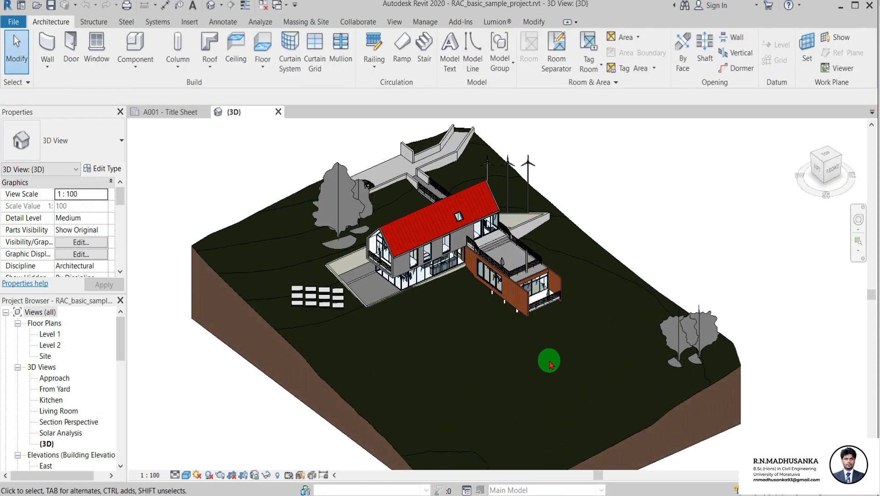
pyautogui.moveTo(548, 360); pyautogui.dragTo(738, 260)
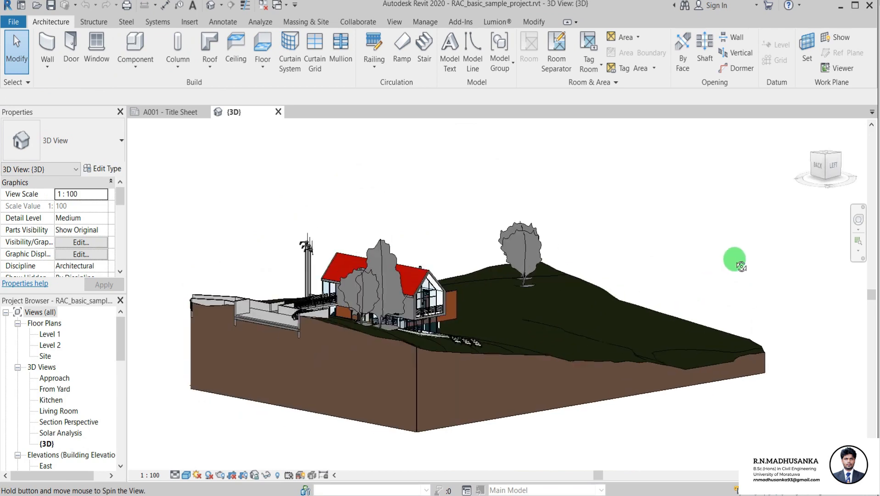
pyautogui.moveTo(735, 259); pyautogui.dragTo(443, 249)
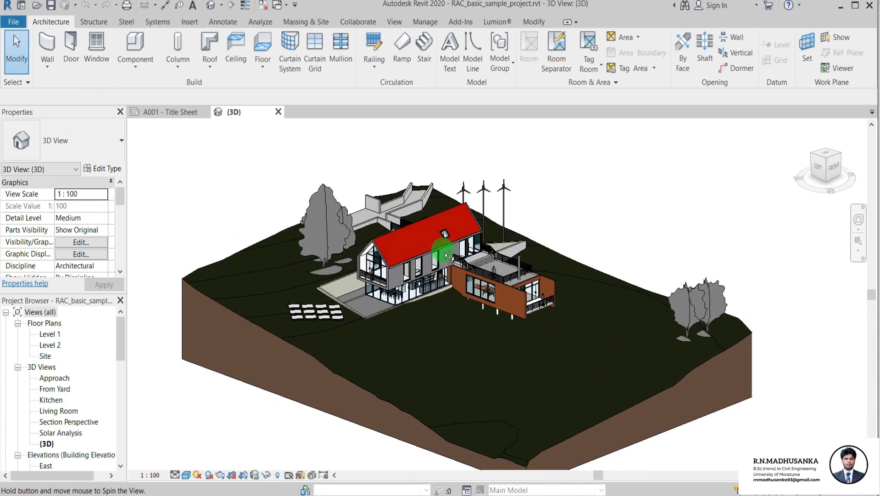
pyautogui.moveTo(443, 247); pyautogui.dragTo(499, 202)
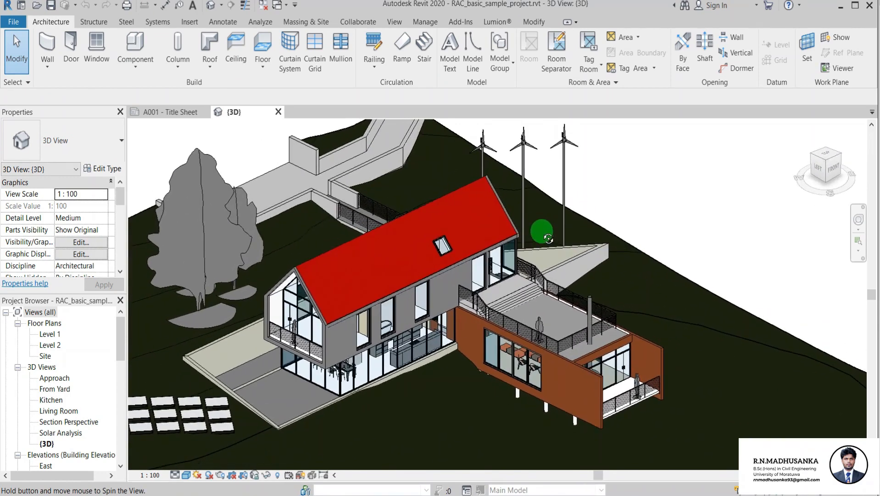
pyautogui.moveTo(541, 231); pyautogui.dragTo(589, 218)
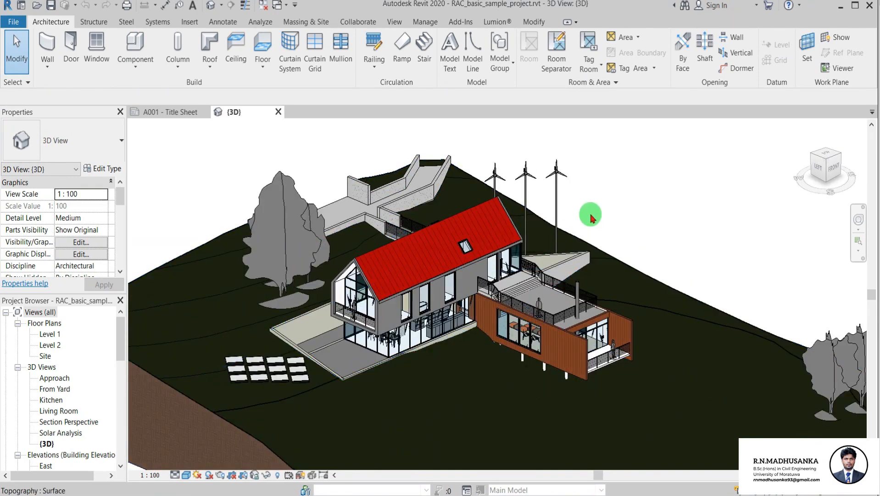
pyautogui.click(429, 269)
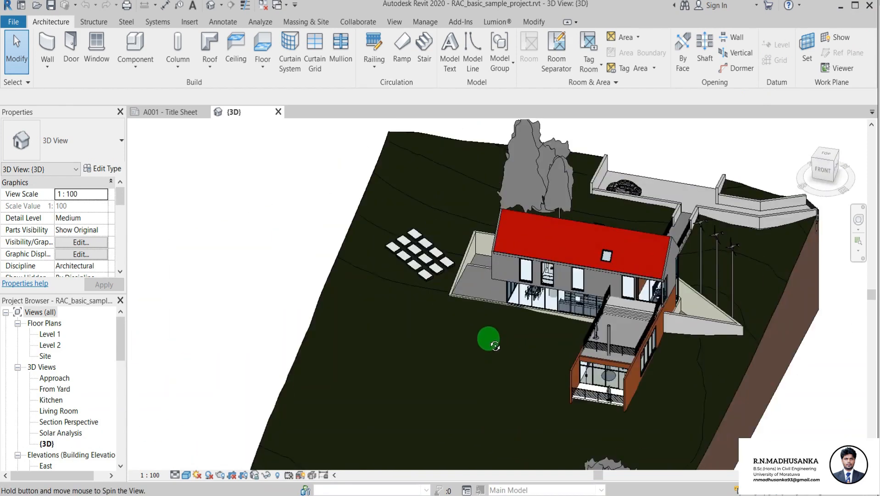
pyautogui.moveTo(489, 343); pyautogui.dragTo(704, 327)
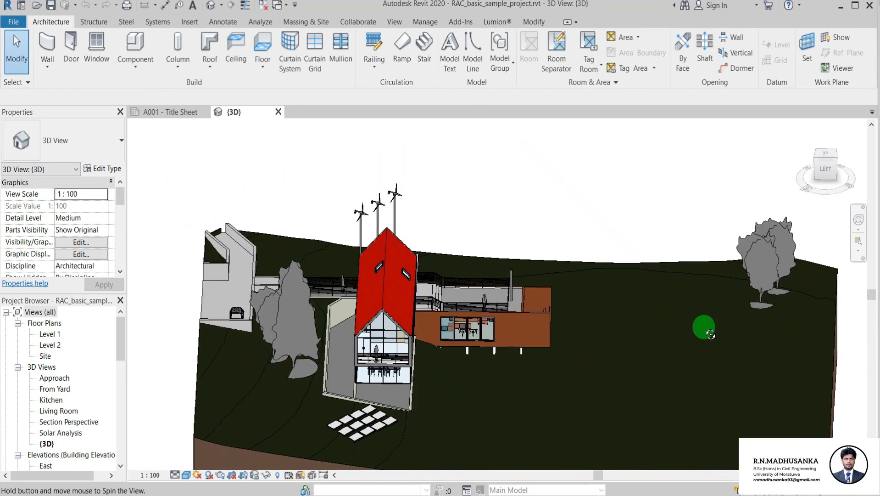
pyautogui.click(49, 333)
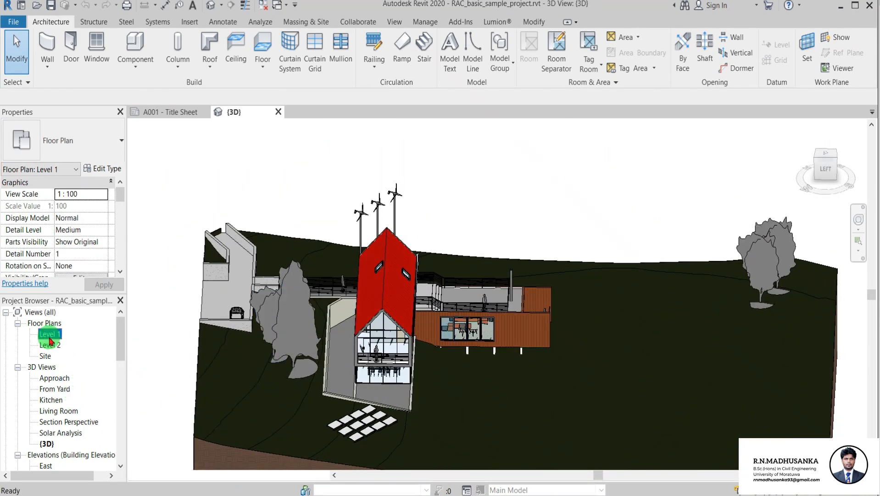
# Step: Open Level 1 and Level 2 floor plans, revisit Level 1, and end on the {3D} tab
pyautogui.doubleClick(50, 334)
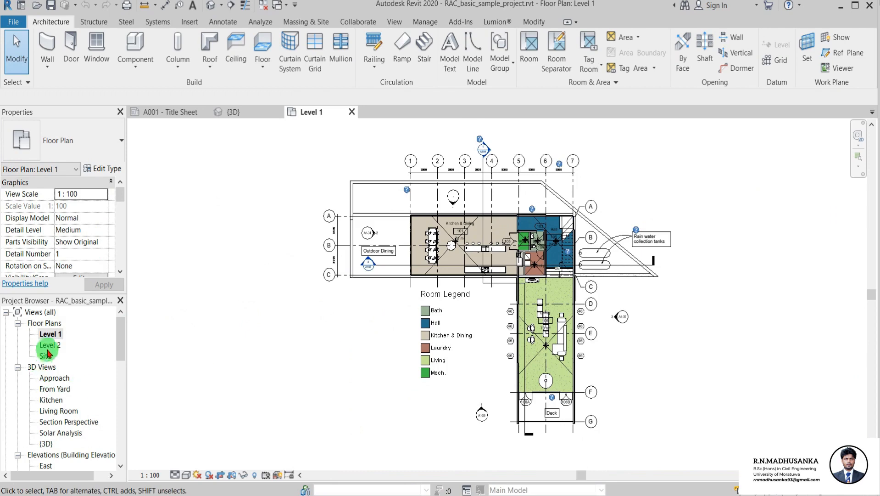
pyautogui.doubleClick(49, 345)
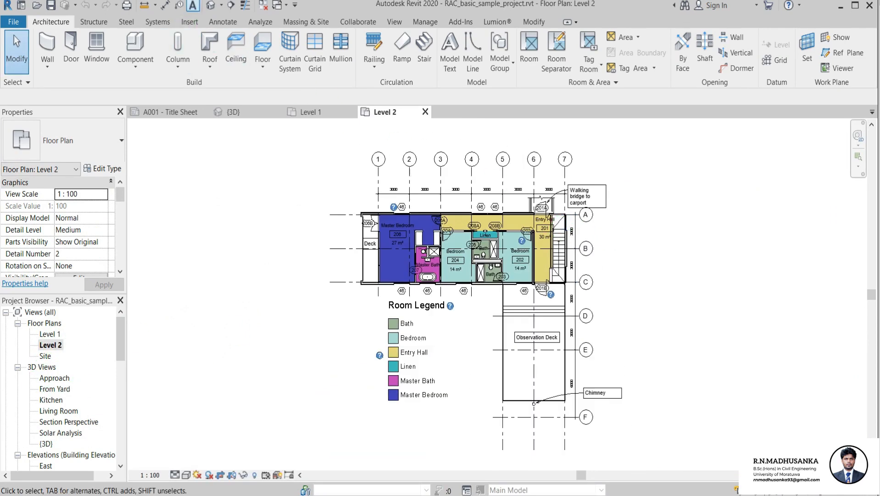
pyautogui.click(231, 111)
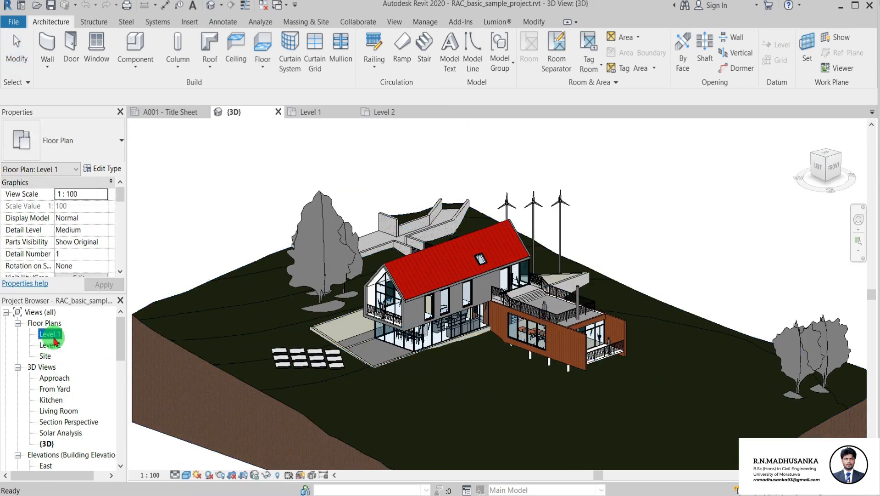
pyautogui.doubleClick(49, 333)
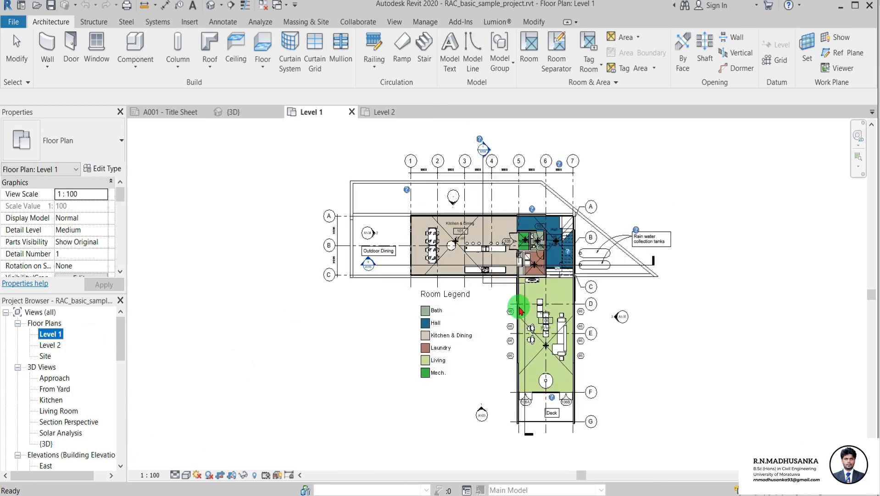
pyautogui.click(232, 112)
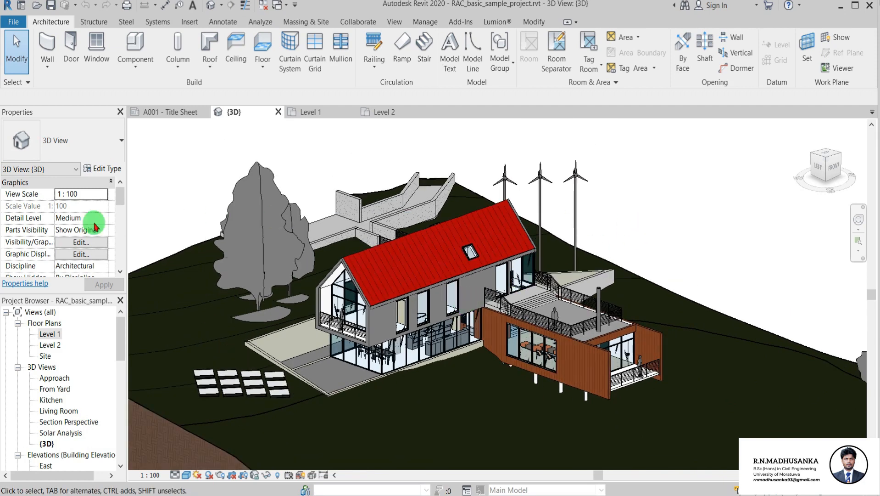
pyautogui.moveTo(607, 161)
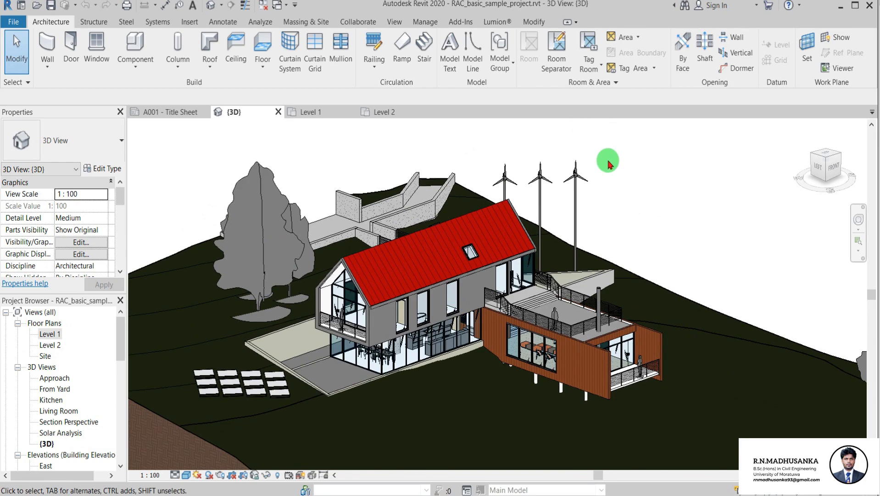
pyautogui.moveTo(608, 163); pyautogui.dragTo(493, 233)
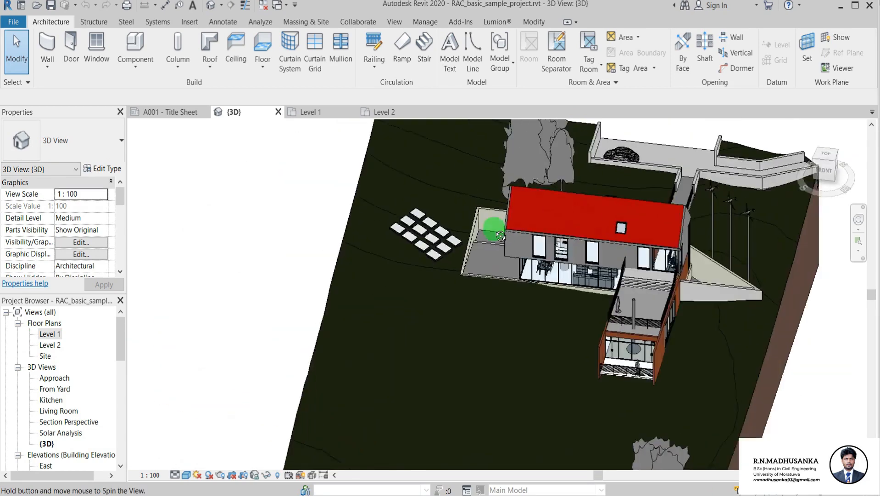
pyautogui.moveTo(494, 234); pyautogui.dragTo(721, 224)
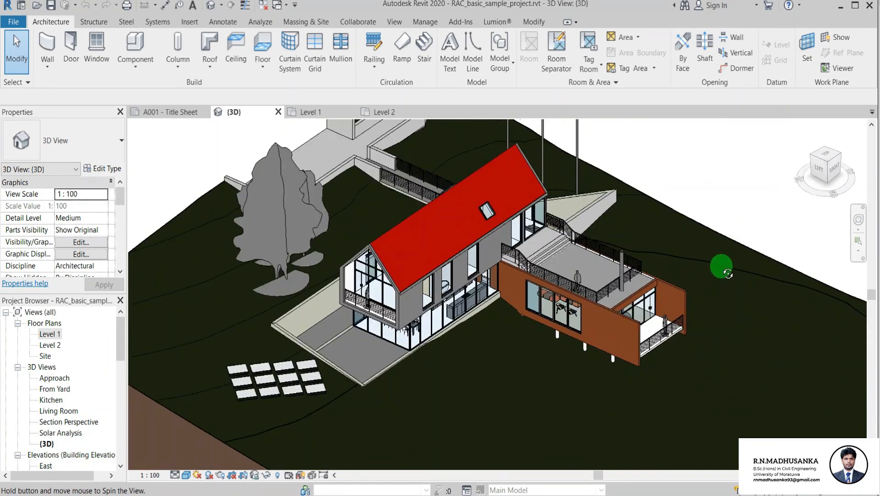
pyautogui.moveTo(722, 266); pyautogui.dragTo(619, 265)
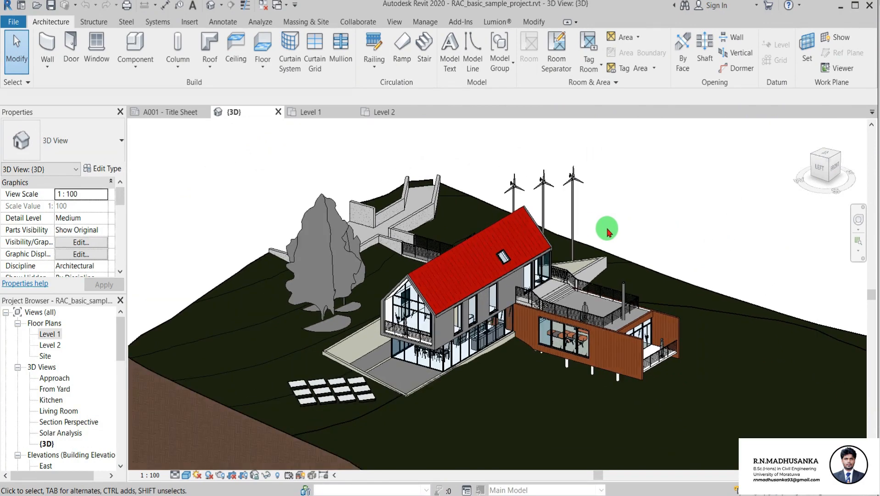
pyautogui.moveTo(607, 230); pyautogui.dragTo(589, 261)
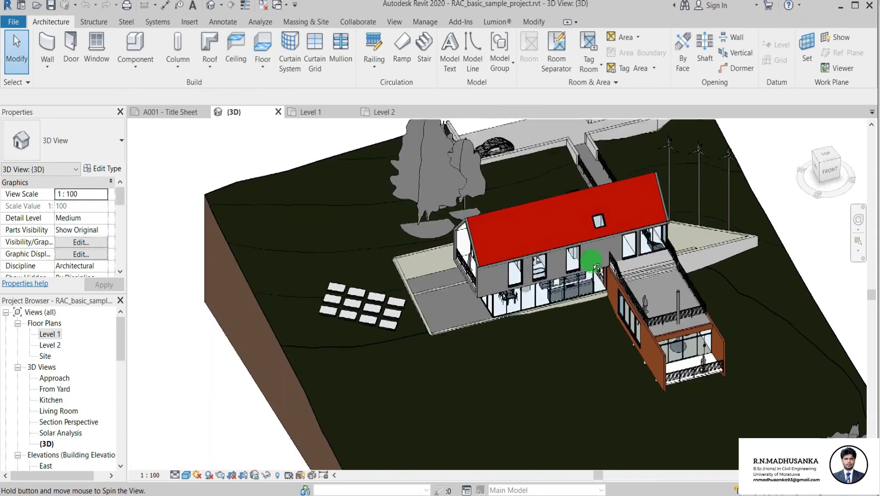
pyautogui.moveTo(589, 258); pyautogui.dragTo(657, 210)
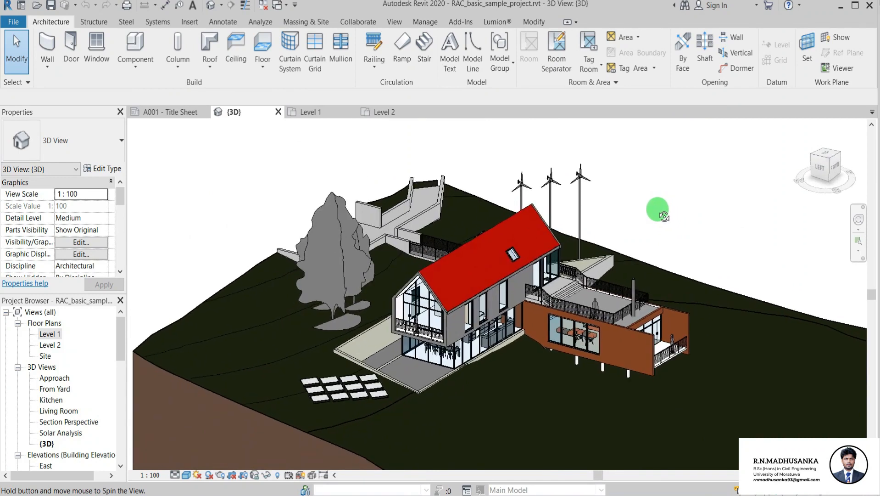